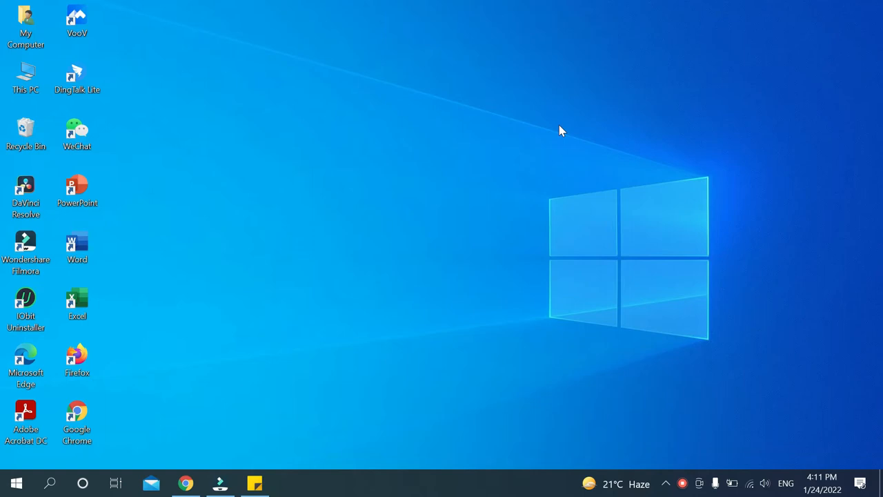
mouse_move(247, 342)
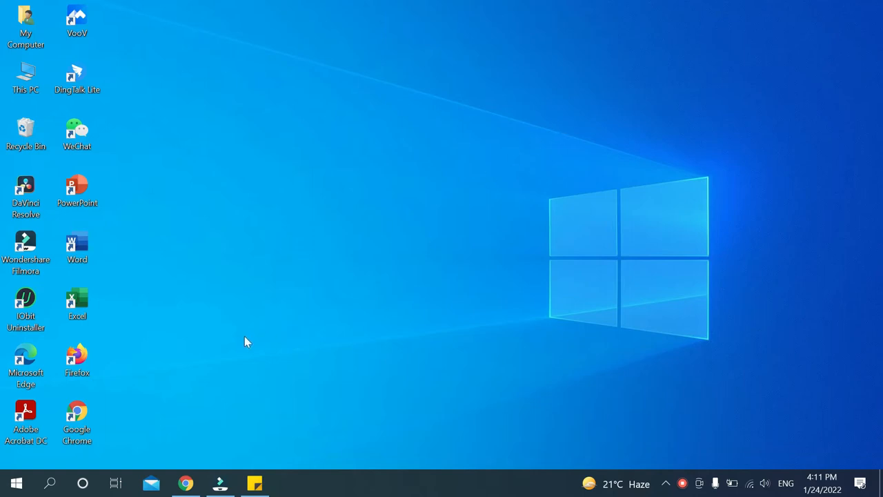
mouse_move(49, 481)
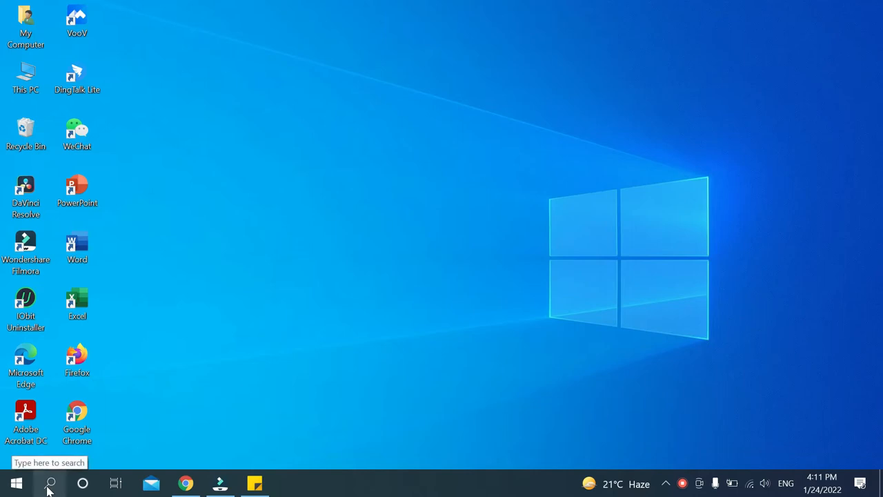
- Start a Windows Search for the "default apps" setting
click(49, 481)
text(default app)
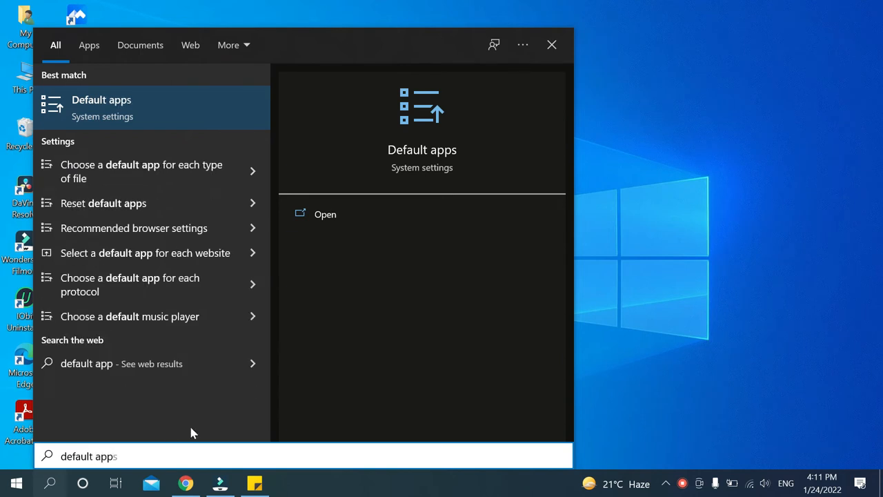
mouse_move(107, 109)
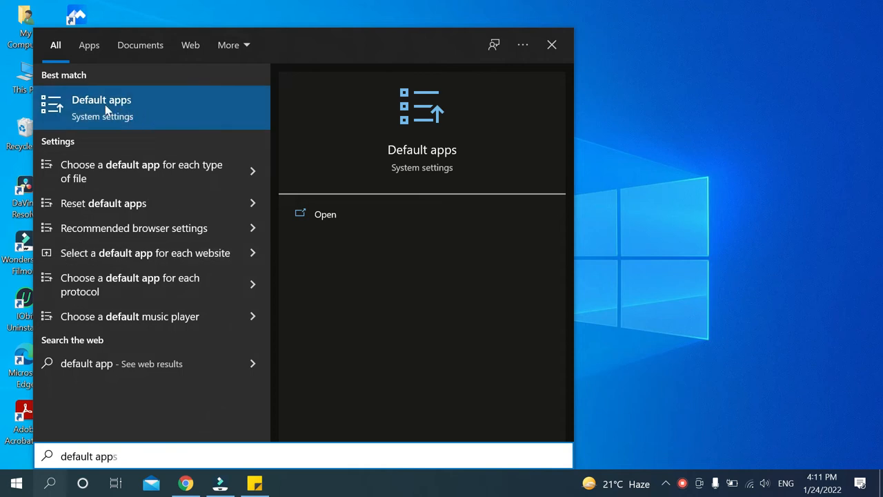
- Open the Default apps settings page and scroll down to the Music player entry
click(101, 107)
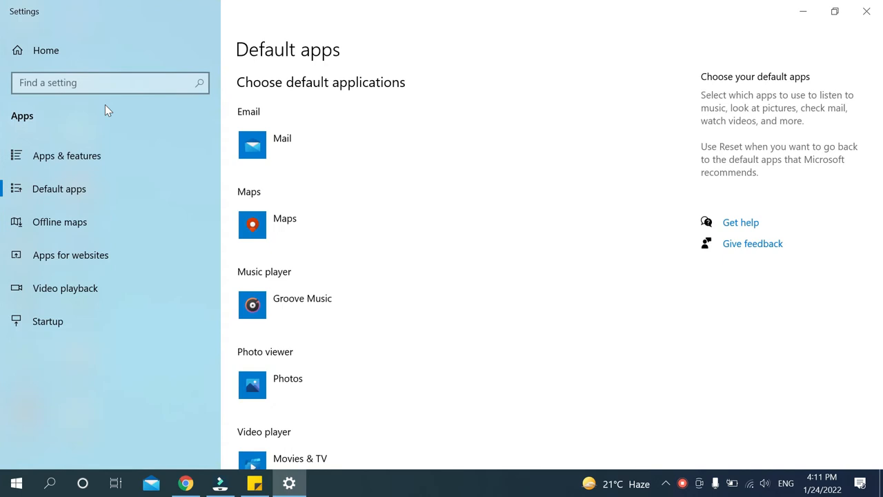
scroll(down, 3)
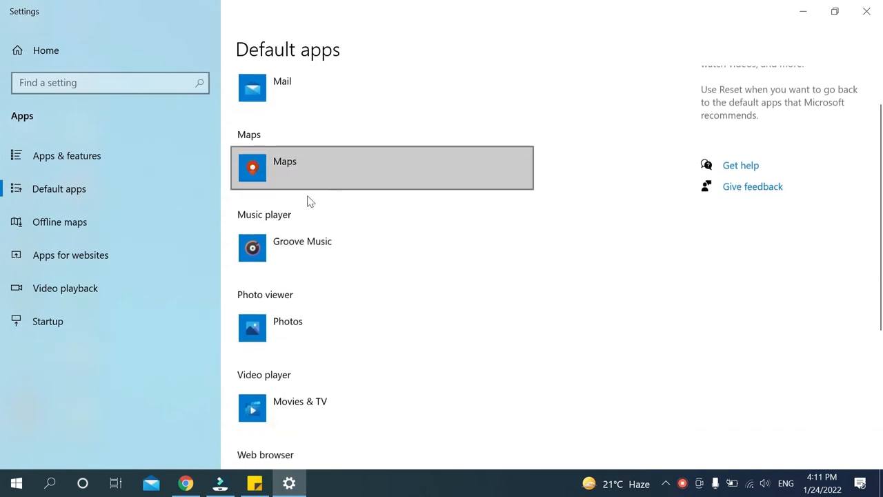
mouse_move(256, 216)
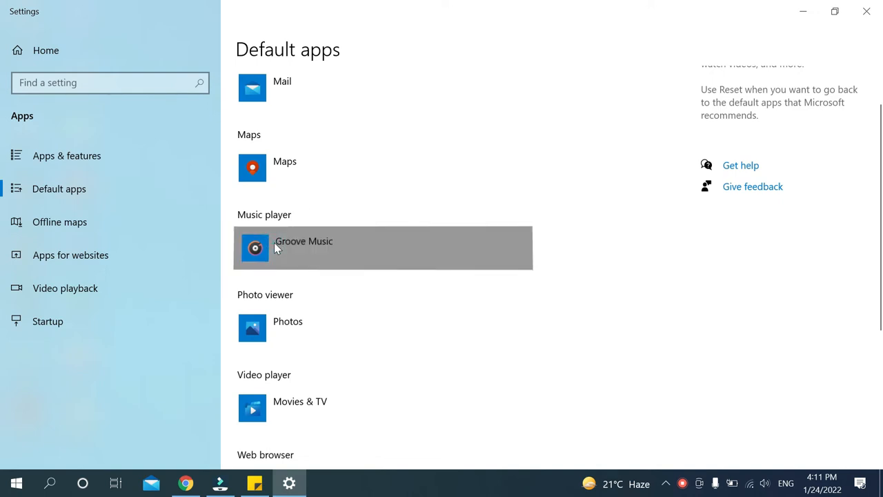
- Replace Groove Music with MPC-HC (x64) as the default music player
click(303, 248)
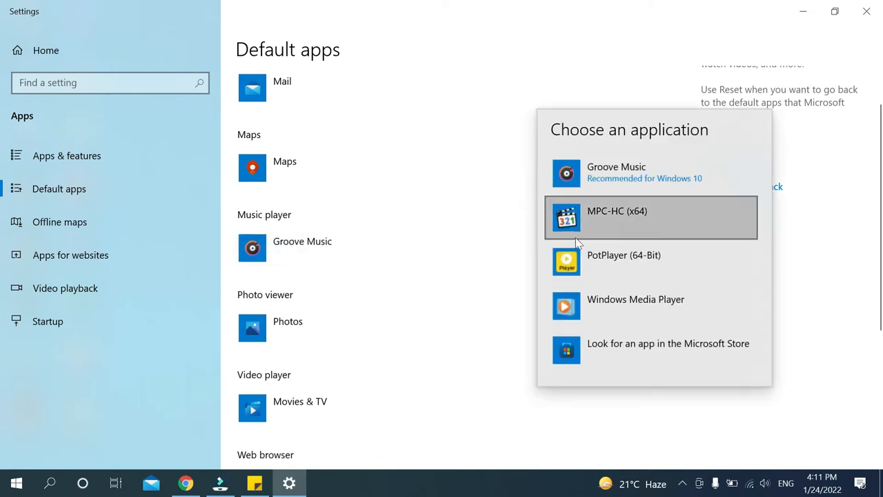
mouse_move(614, 265)
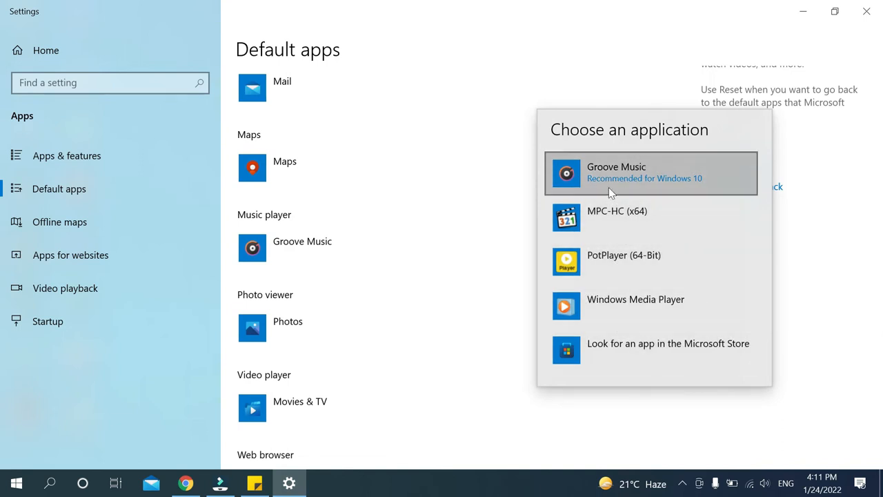
mouse_move(635, 192)
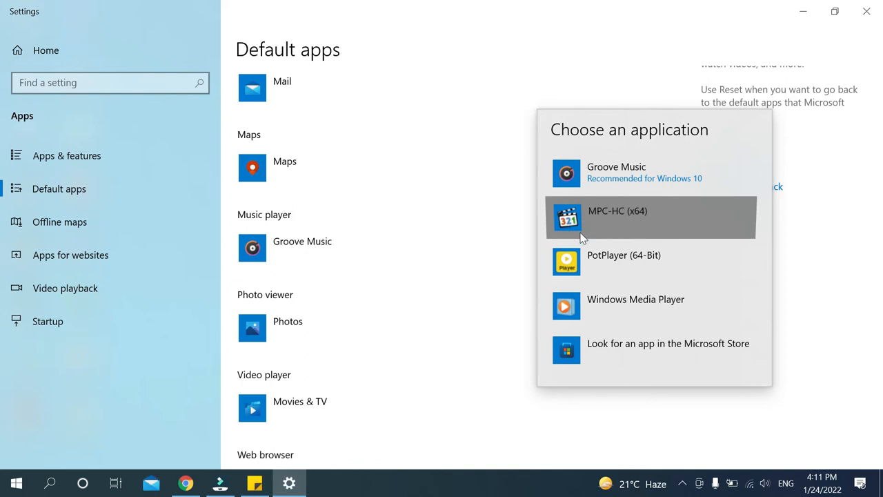
click(644, 217)
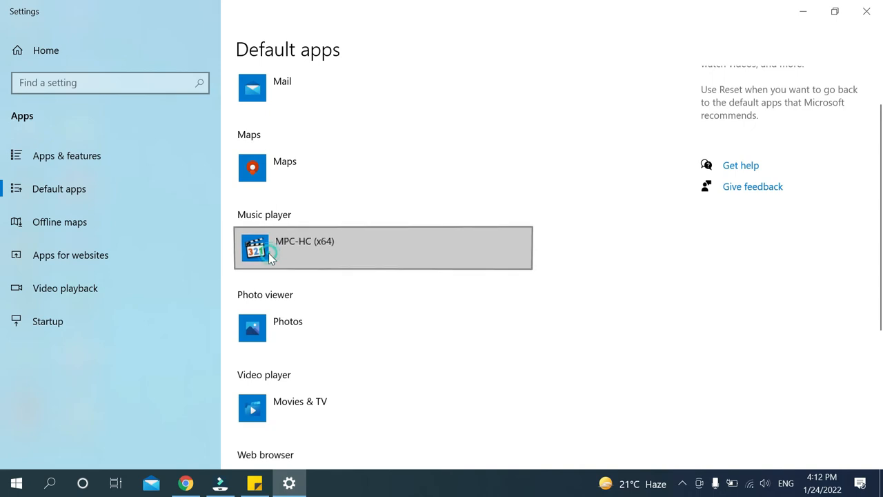
- Switch the Music player default from MPC-HC (x64) back to Groove Music
click(383, 248)
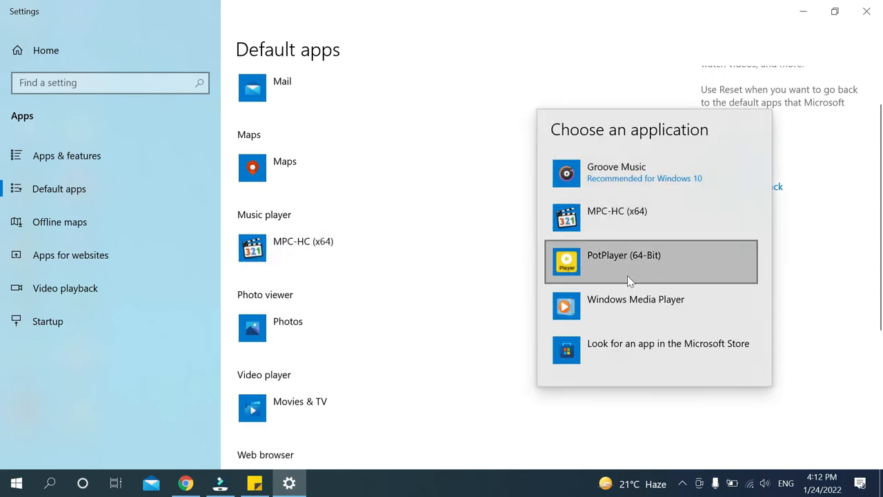
mouse_move(586, 290)
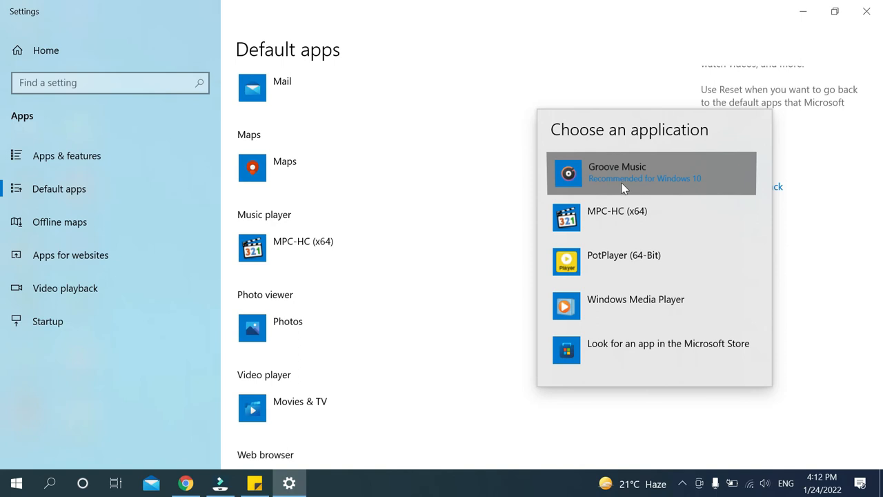
mouse_move(487, 300)
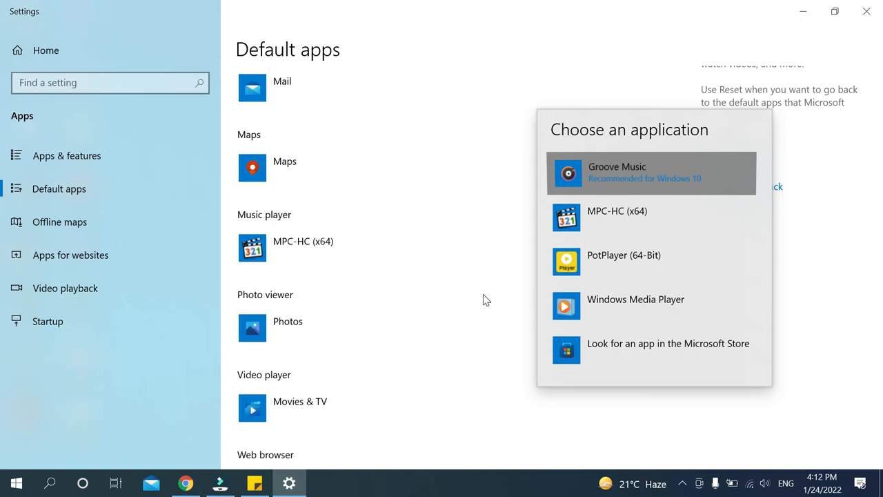
click(637, 172)
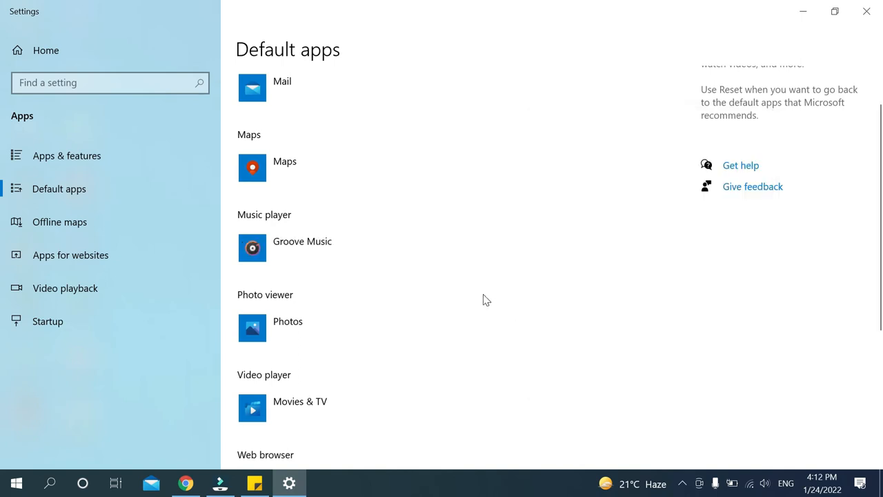